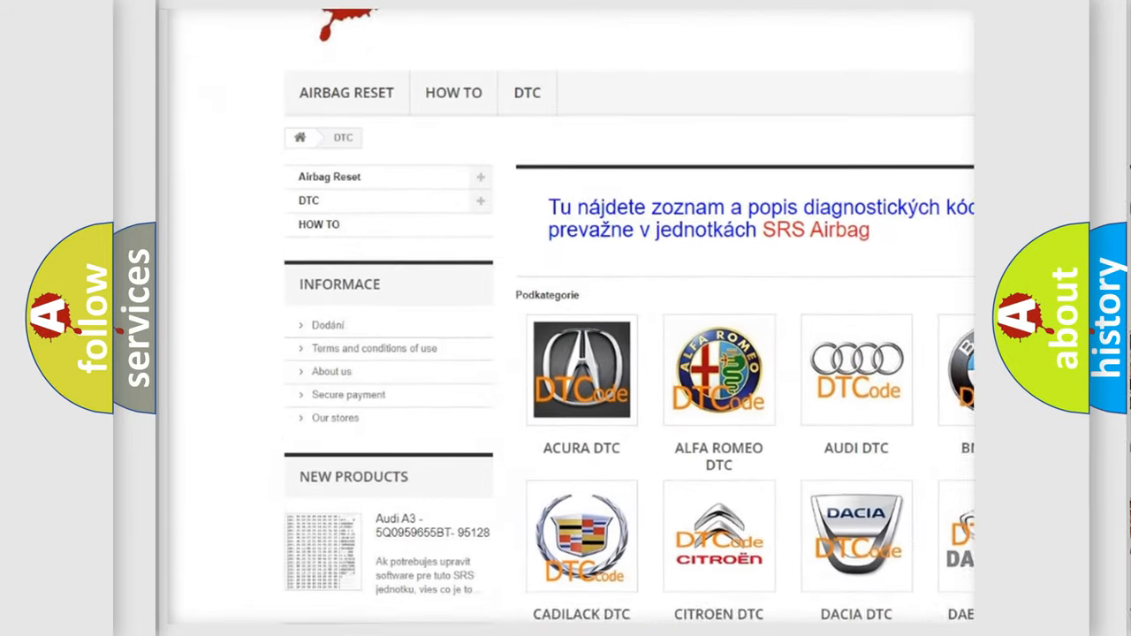
scroll(down, 3)
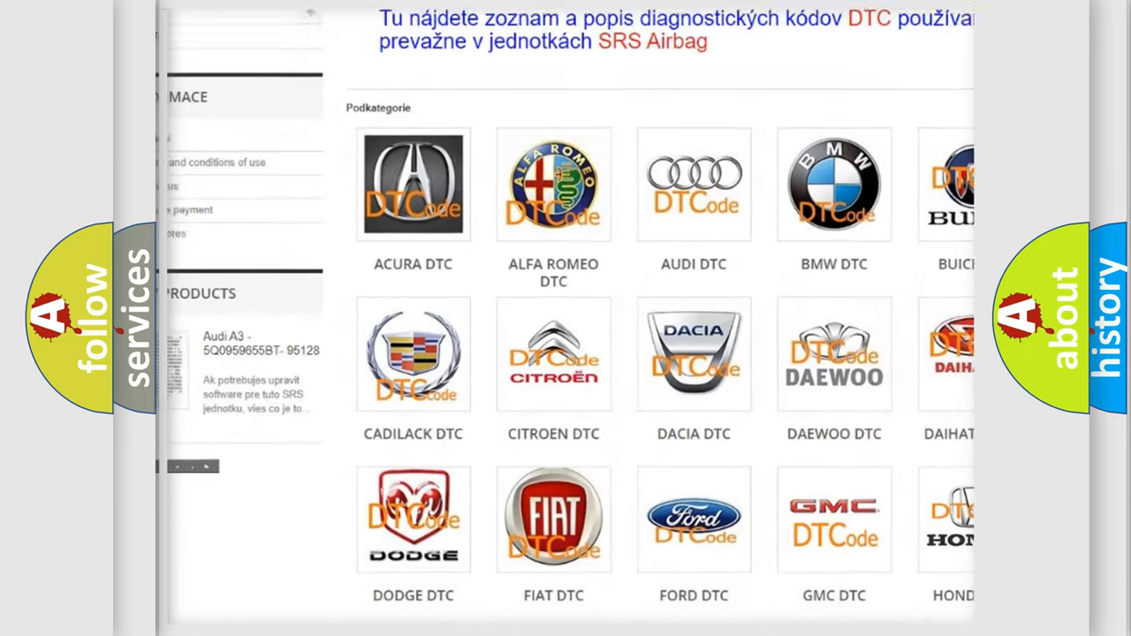
scroll(down, 3)
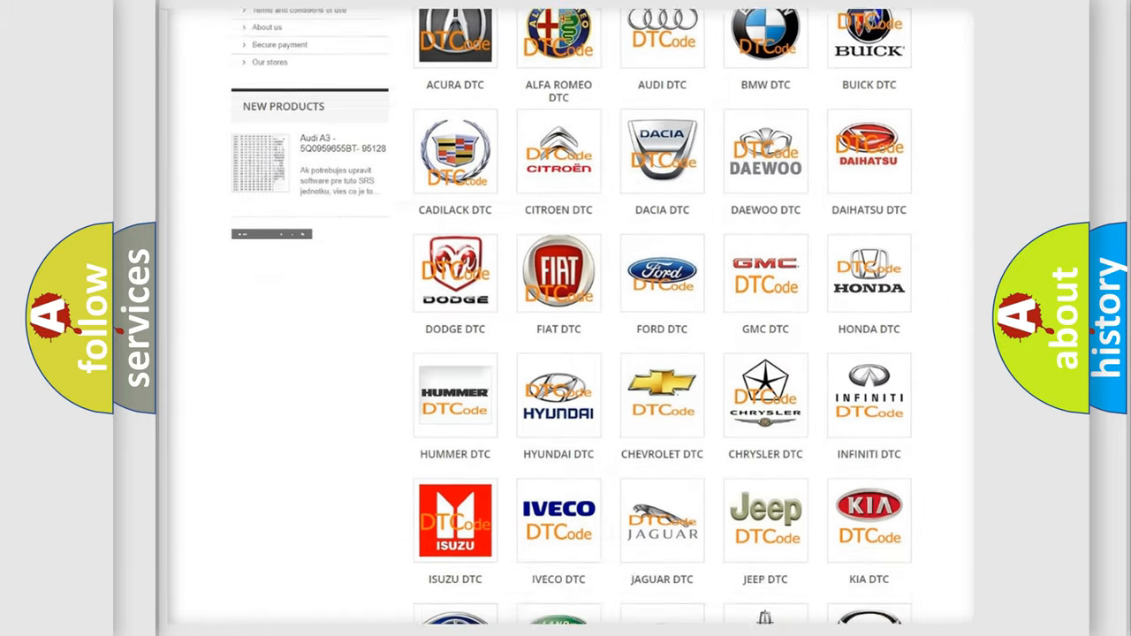
scroll(down, 3)
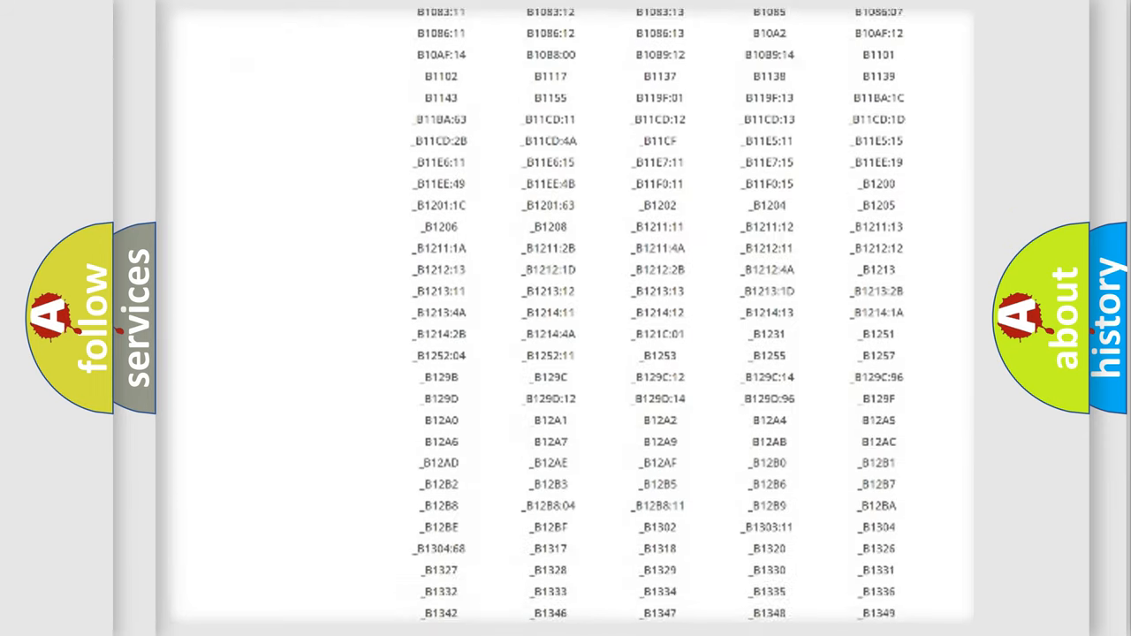
scroll(down, 3)
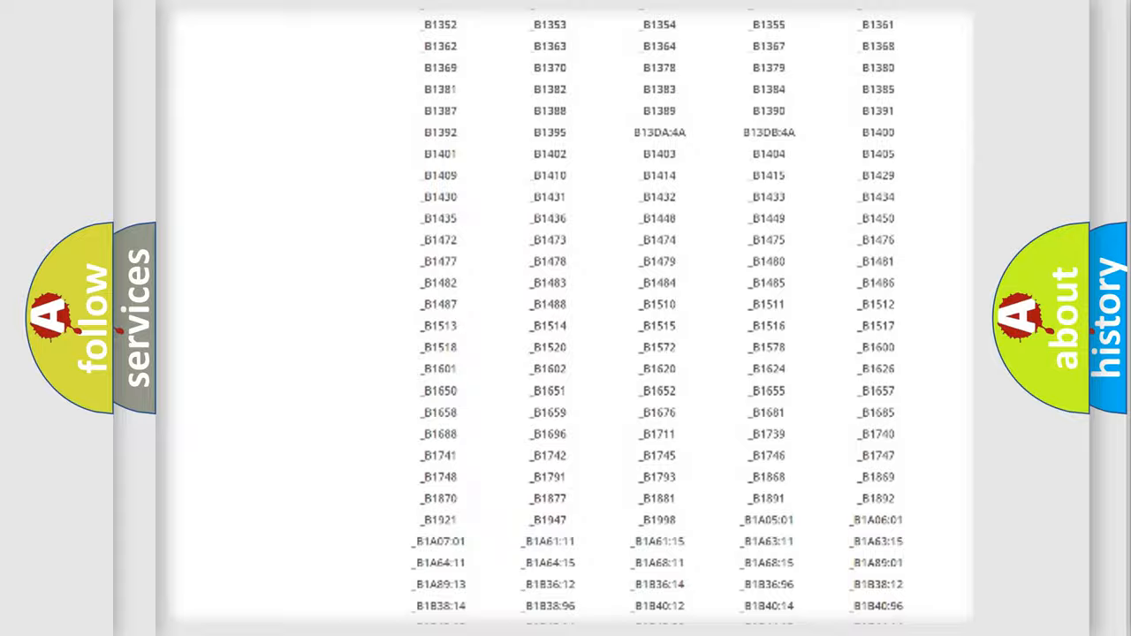
scroll(up, 3)
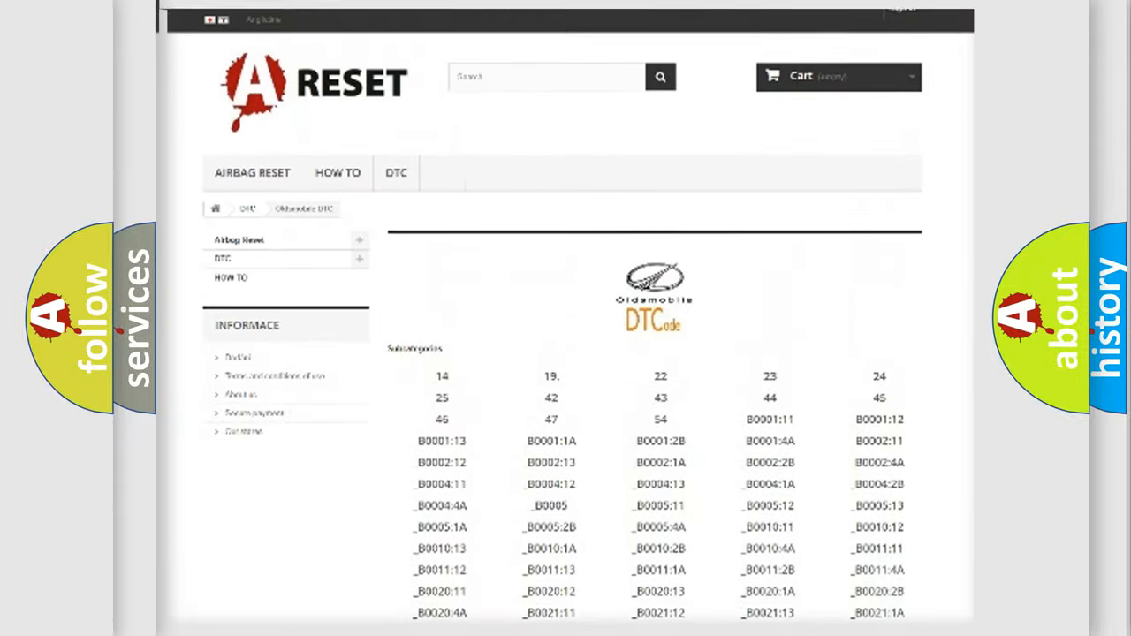